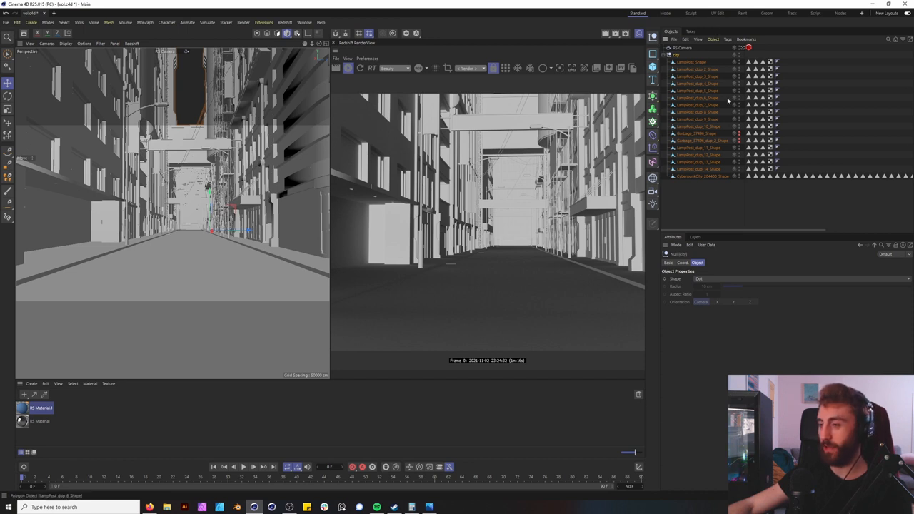
Step: Assign RS Material.1 to the city object so the alley renders red
{"action": "left_click", "coordinate": [715, 198]}
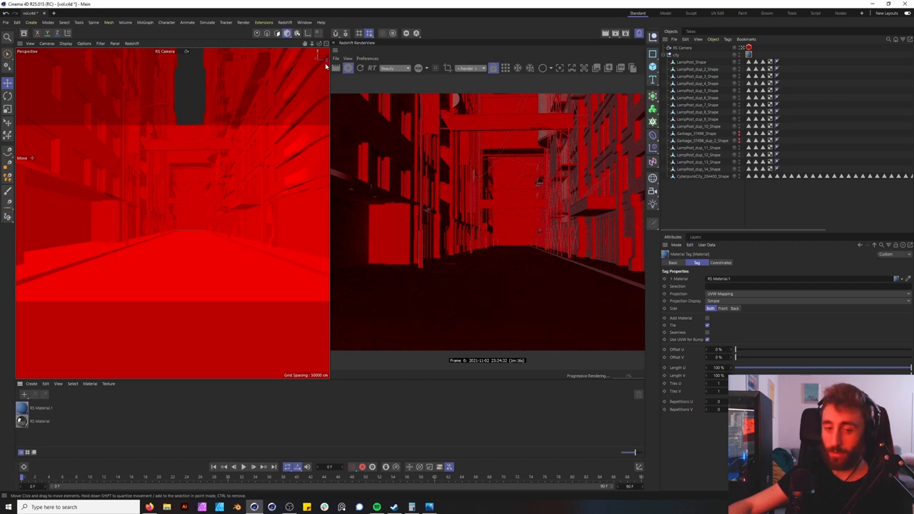
{"action": "mouse_move", "coordinate": [217, 50]}
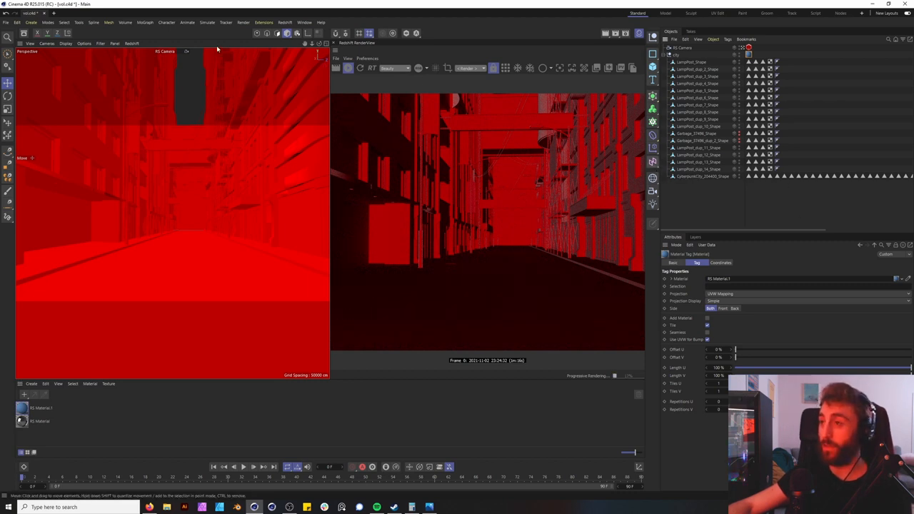
{"action": "left_click", "coordinate": [285, 22]}
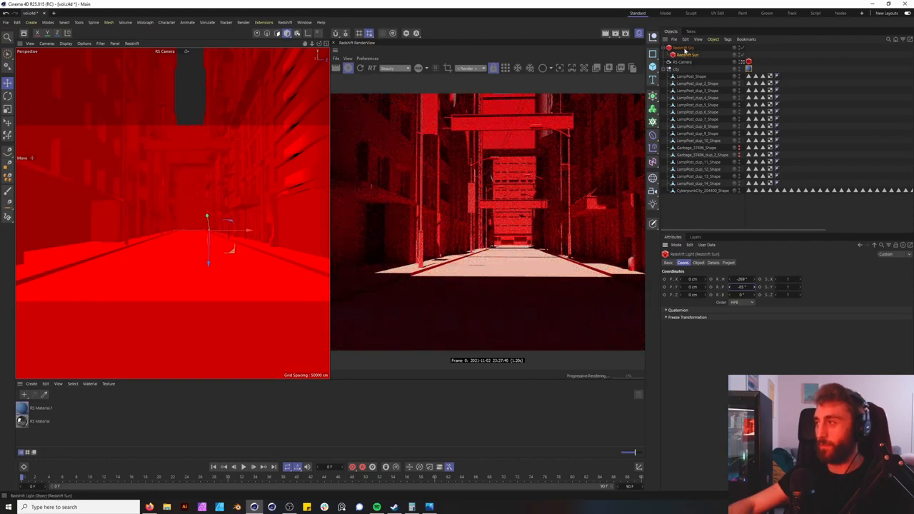
Step: Select the rig's Redshift Sky and show its atmosphere settings
{"action": "left_click", "coordinate": [685, 49]}
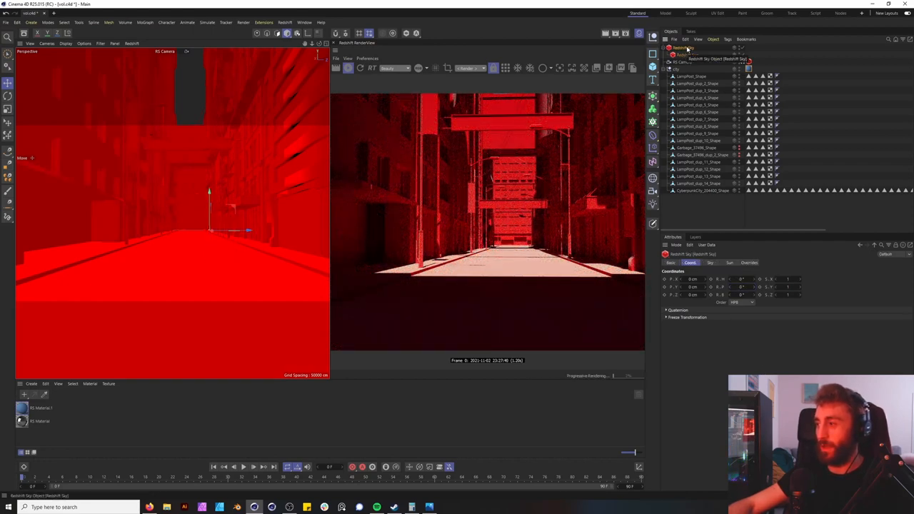
{"action": "left_click", "coordinate": [710, 263]}
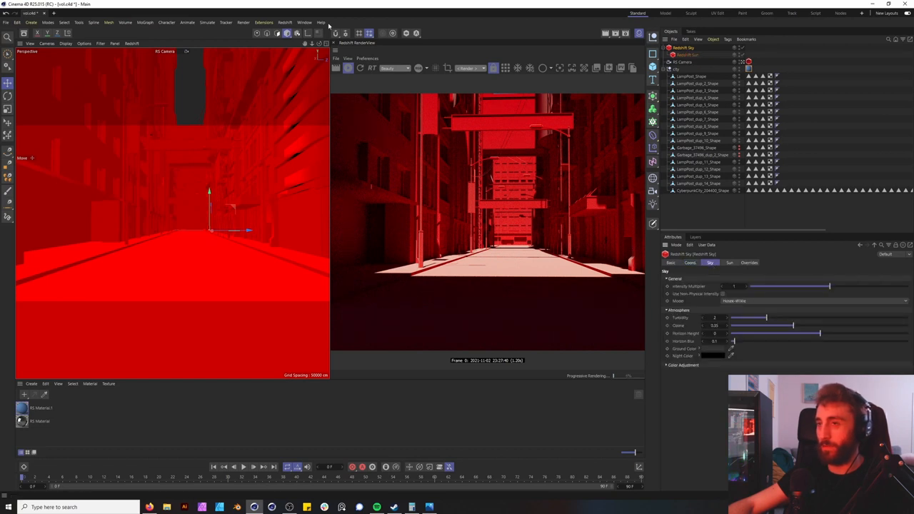
Step: Add a Redshift Environment object from the Redshift objects menu for fog
{"action": "left_click", "coordinate": [285, 22]}
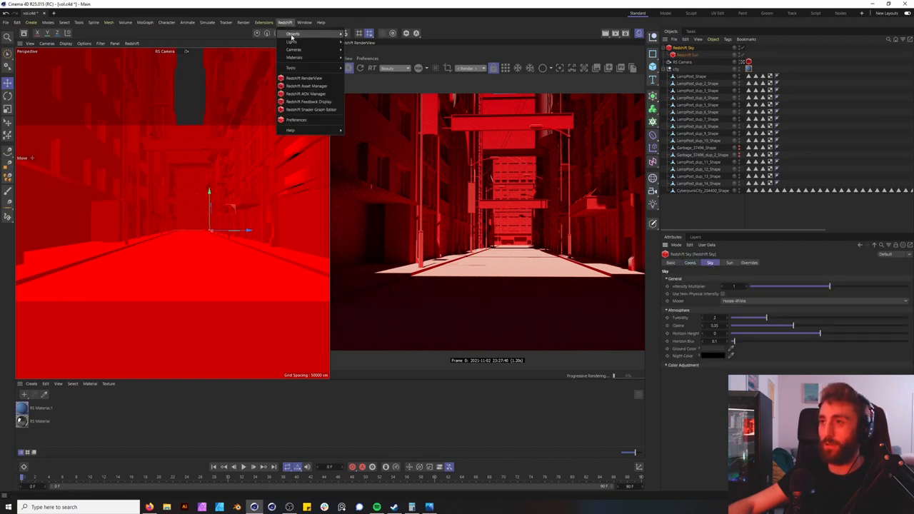
{"action": "mouse_move", "coordinate": [294, 34]}
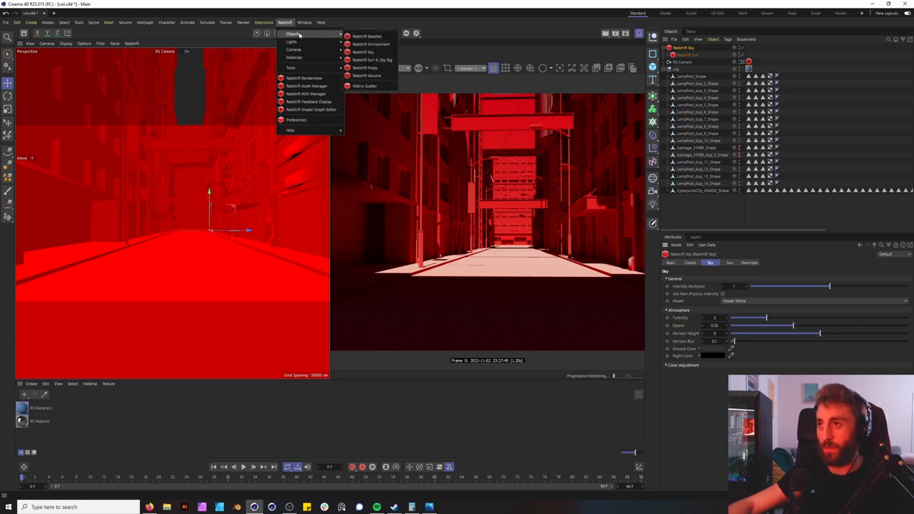
{"action": "left_click", "coordinate": [370, 43]}
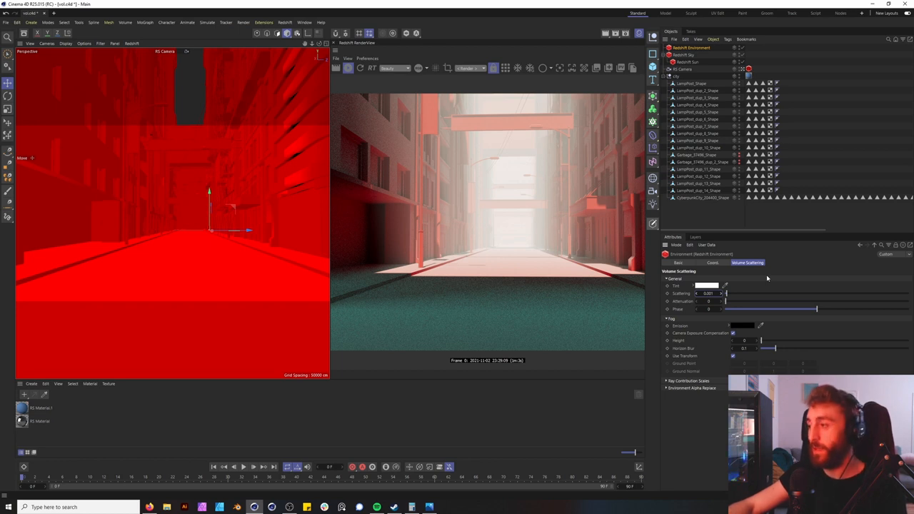
Step: Raise Volume Scattering attenuation to 0.03 and scattering to about 0.01
{"action": "left_click", "coordinate": [707, 294]}
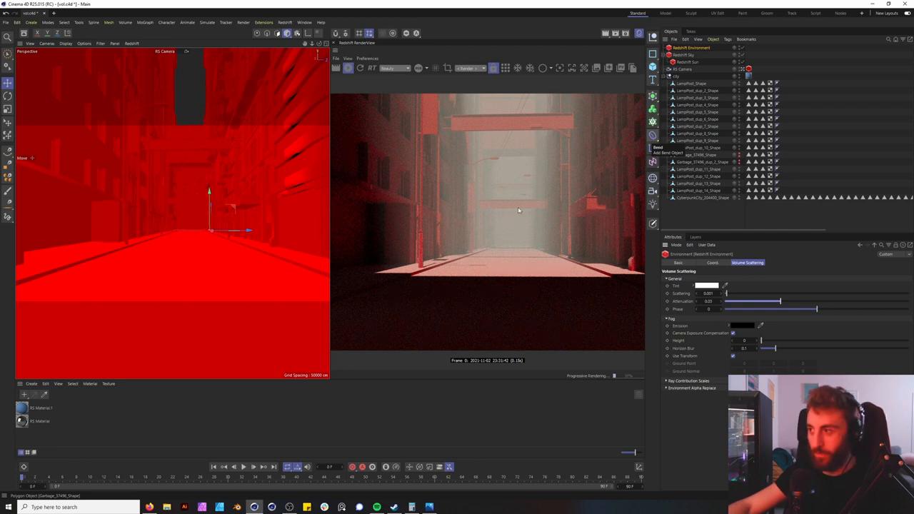
{"action": "mouse_move", "coordinate": [525, 224]}
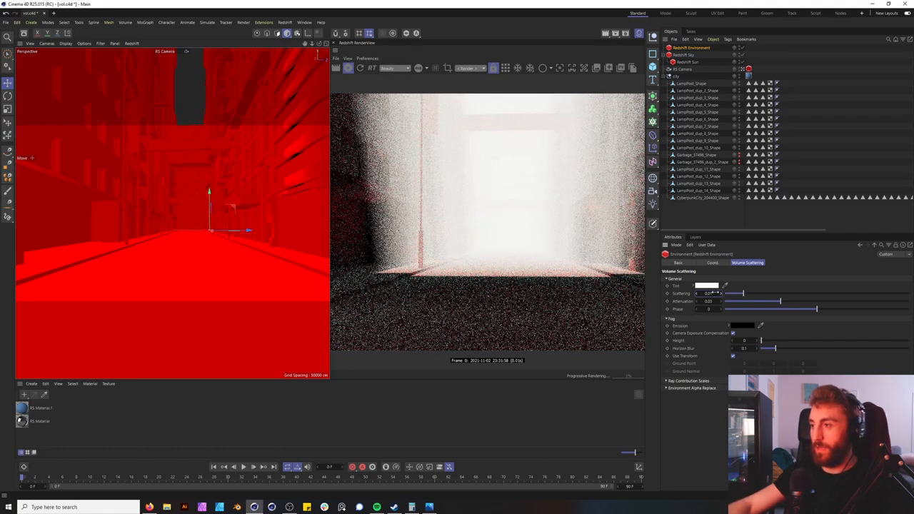
Step: Drag fog attenuation to 0.04 and push the phase up to around 0.73
{"action": "left_click_drag", "start_coordinate": [775, 301], "coordinate": [798, 301]}
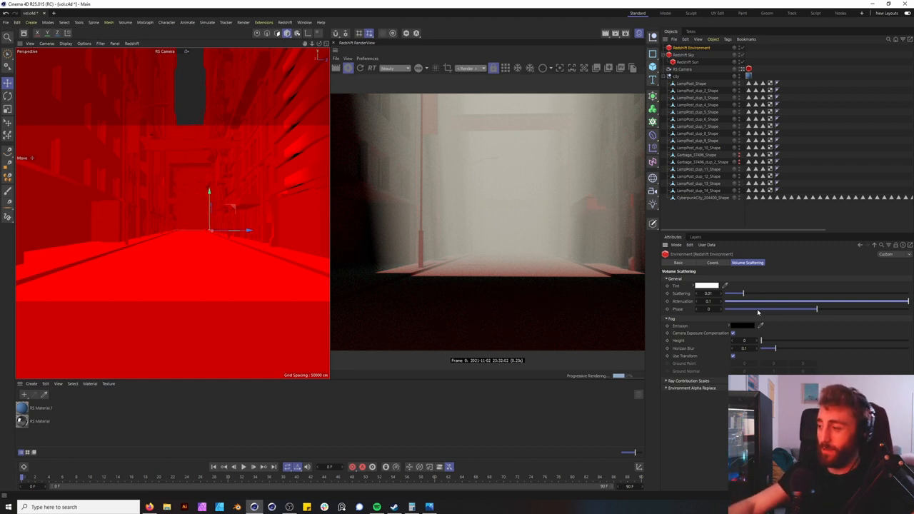
{"action": "left_click_drag", "start_coordinate": [818, 309], "coordinate": [732, 309]}
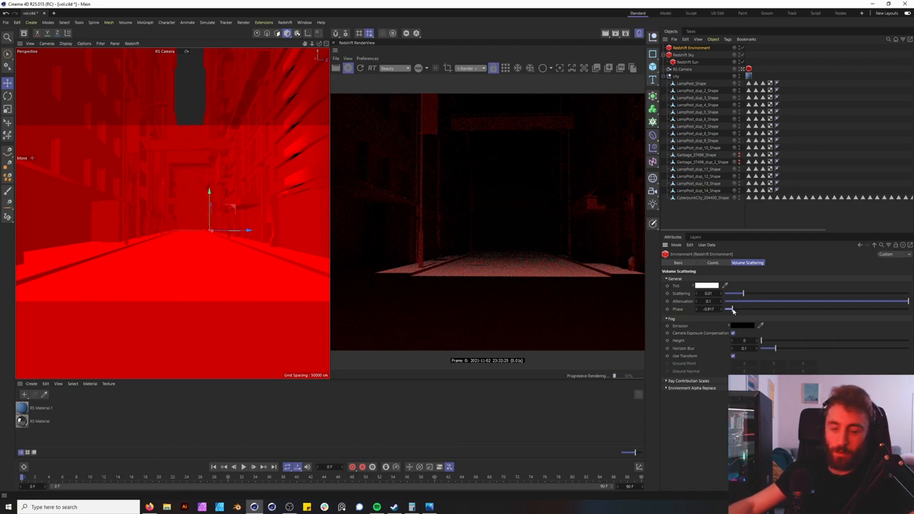
{"action": "left_click_drag", "start_coordinate": [732, 309], "coordinate": [816, 309]}
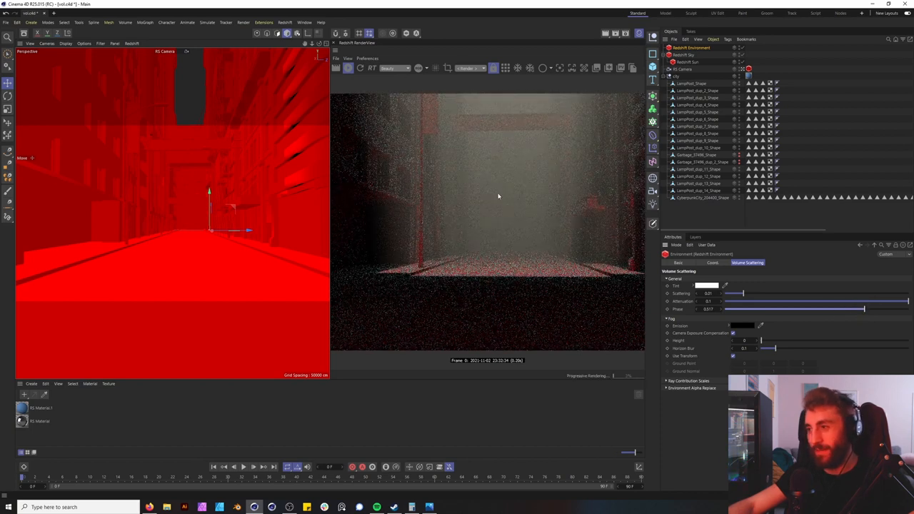
{"action": "mouse_move", "coordinate": [536, 230]}
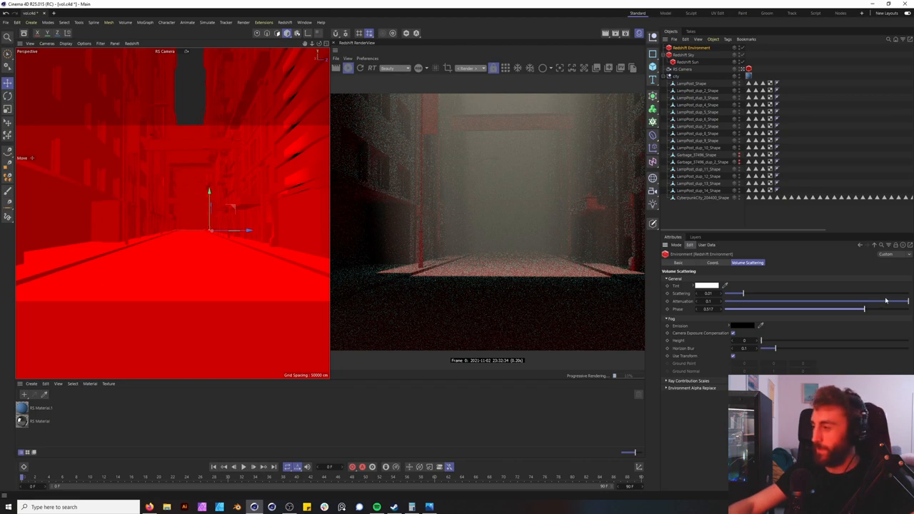
{"action": "left_click_drag", "start_coordinate": [864, 300], "coordinate": [800, 301]}
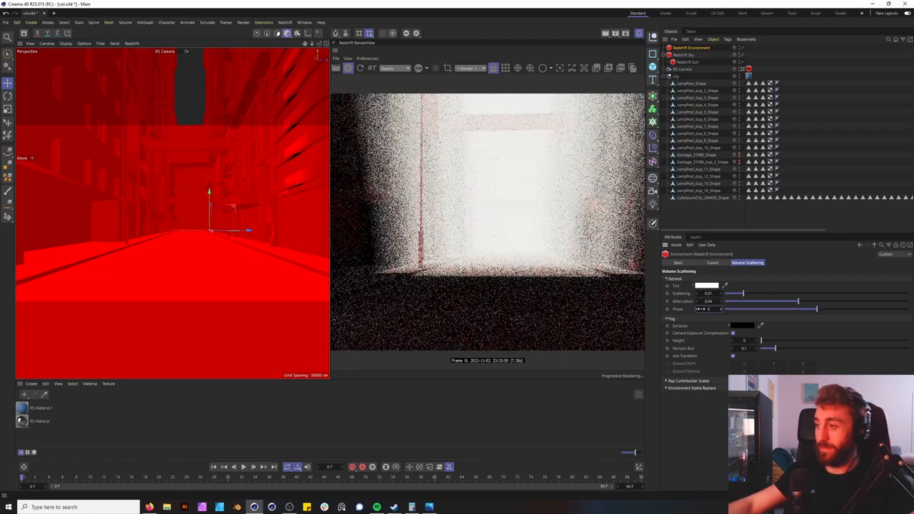
{"action": "left_click_drag", "start_coordinate": [721, 309], "coordinate": [796, 308]}
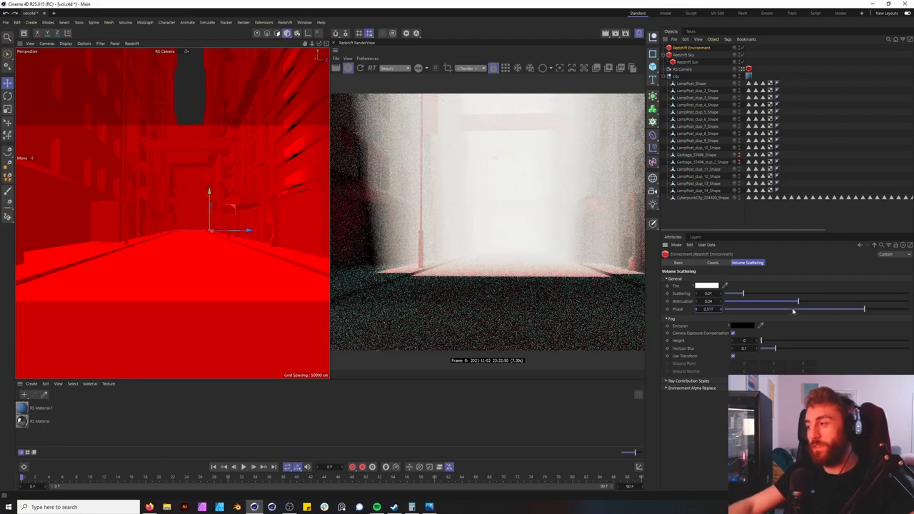
{"action": "left_click_drag", "start_coordinate": [799, 309], "coordinate": [875, 308]}
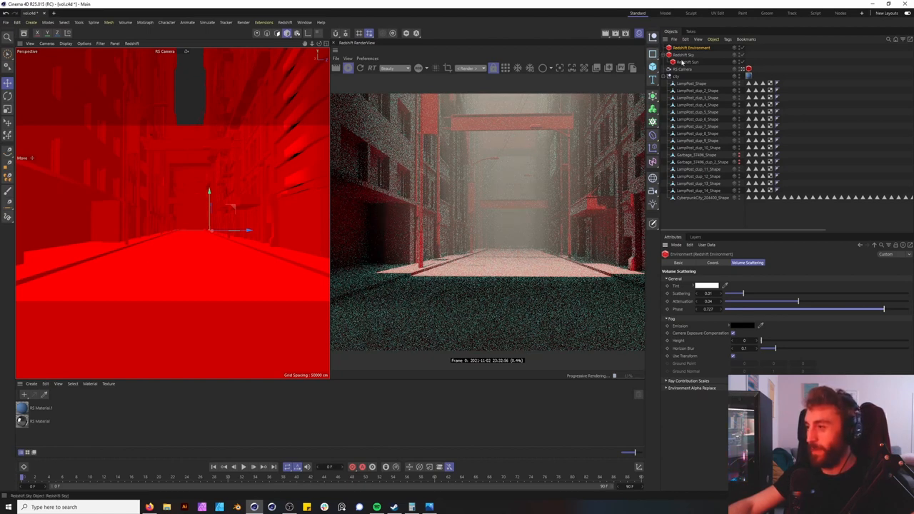
Step: Select the Redshift sun and adjust it until the fog glows warm orange
{"action": "left_click", "coordinate": [707, 286]}
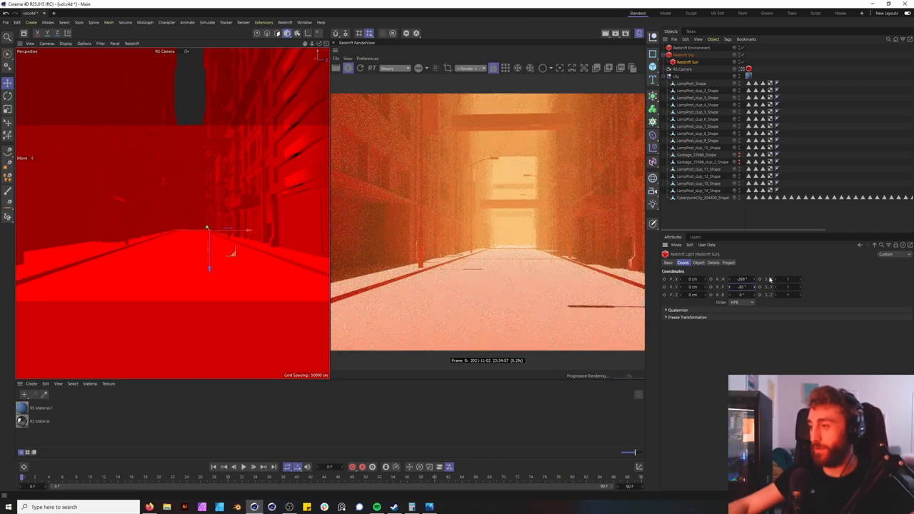
Step: Check the sun's shadow details, then select the Redshift Environment for fog editing
{"action": "left_click", "coordinate": [683, 55]}
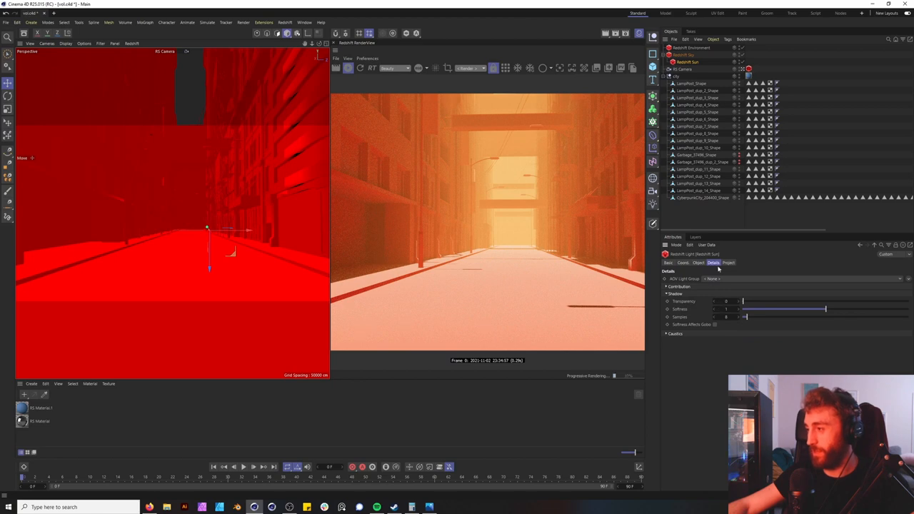
{"action": "left_click", "coordinate": [685, 54]}
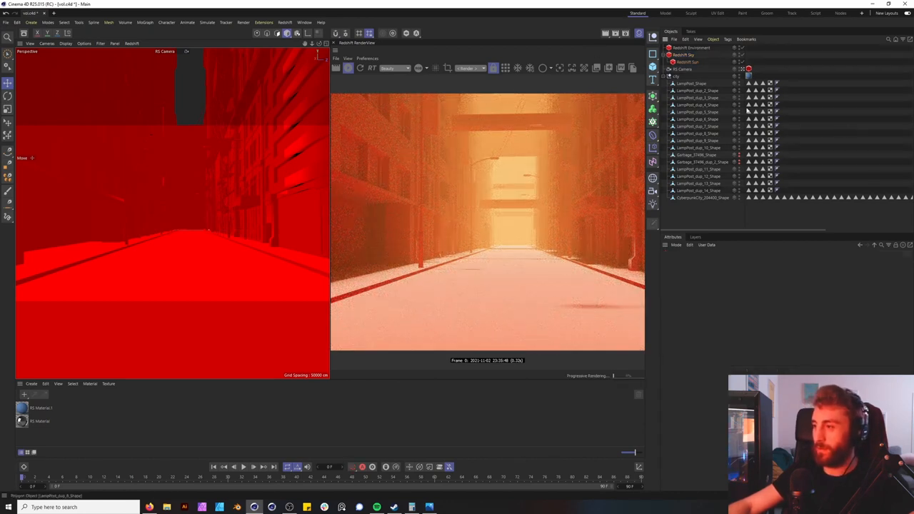
{"action": "left_click", "coordinate": [687, 55]}
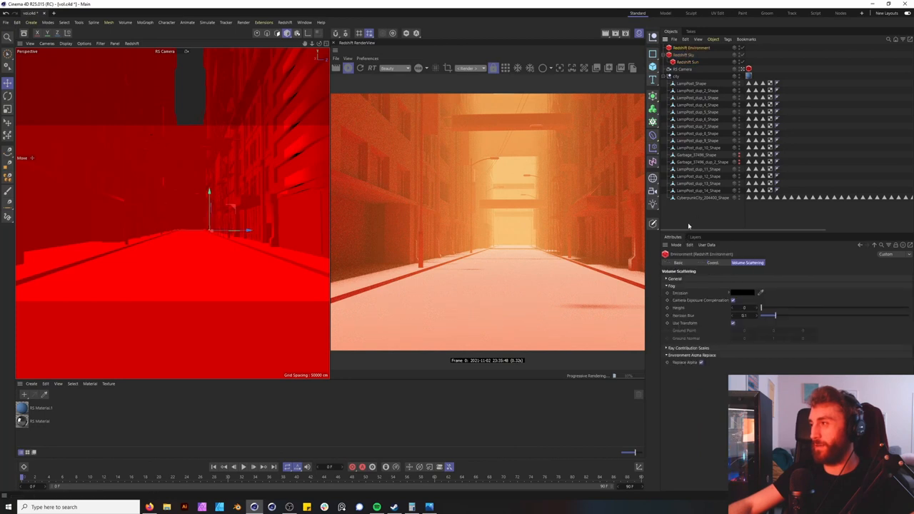
Step: Expand General scattering, set scattering 0.002 and attenuation 0.02 for thin orange fog
{"action": "left_click", "coordinate": [669, 279]}
{"action": "type", "text": "0.002"}
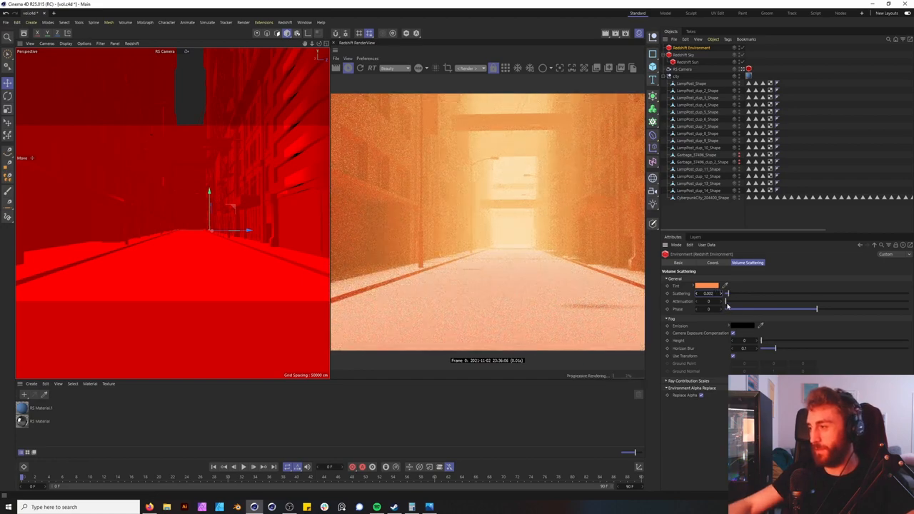
{"action": "left_click_drag", "start_coordinate": [727, 301], "coordinate": [767, 301]}
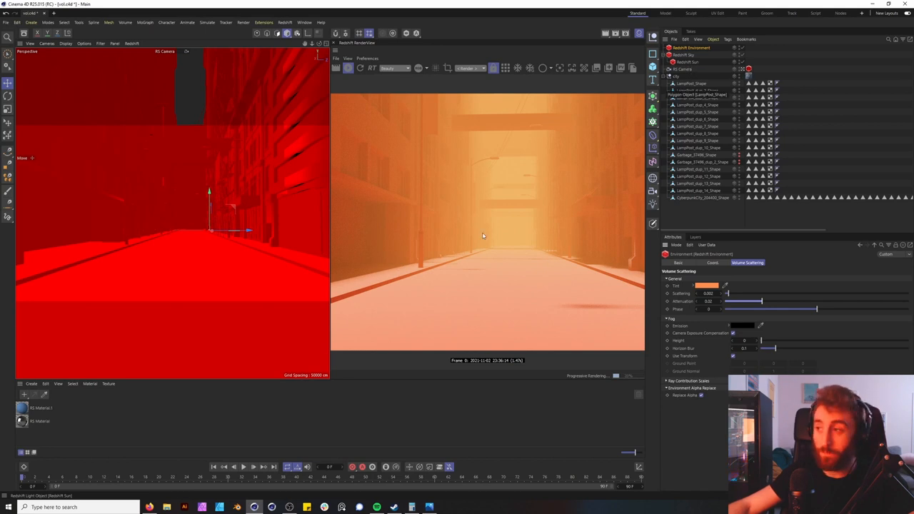
{"action": "mouse_move", "coordinate": [578, 201]}
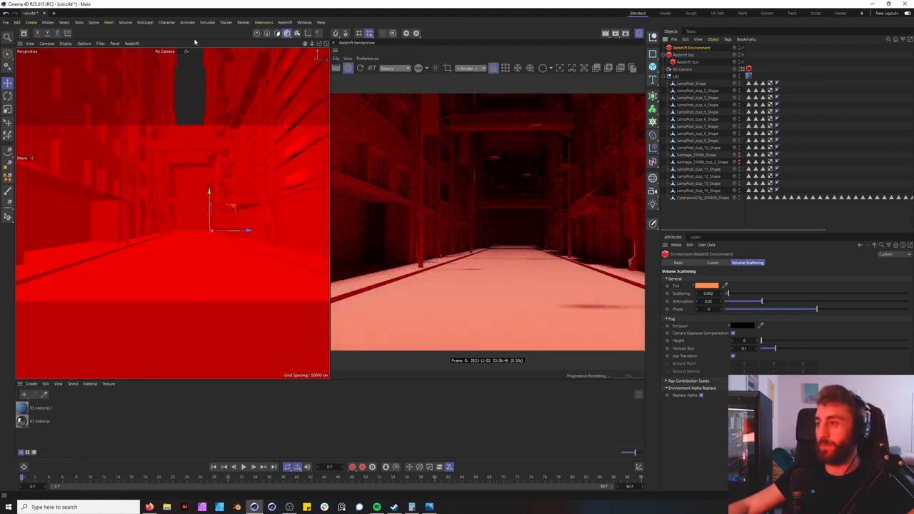
Step: Add a Redshift area light and switch to the four-view layout
{"action": "left_click", "coordinate": [285, 23]}
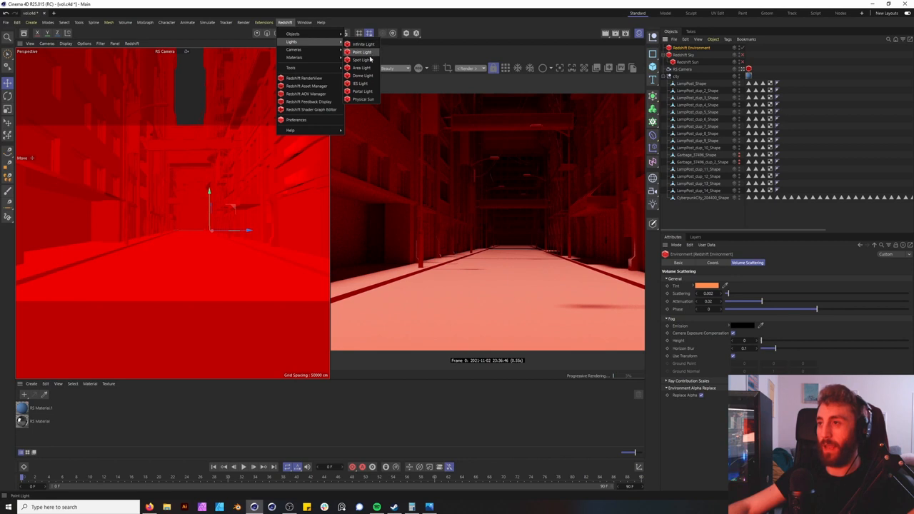
{"action": "left_click", "coordinate": [362, 67]}
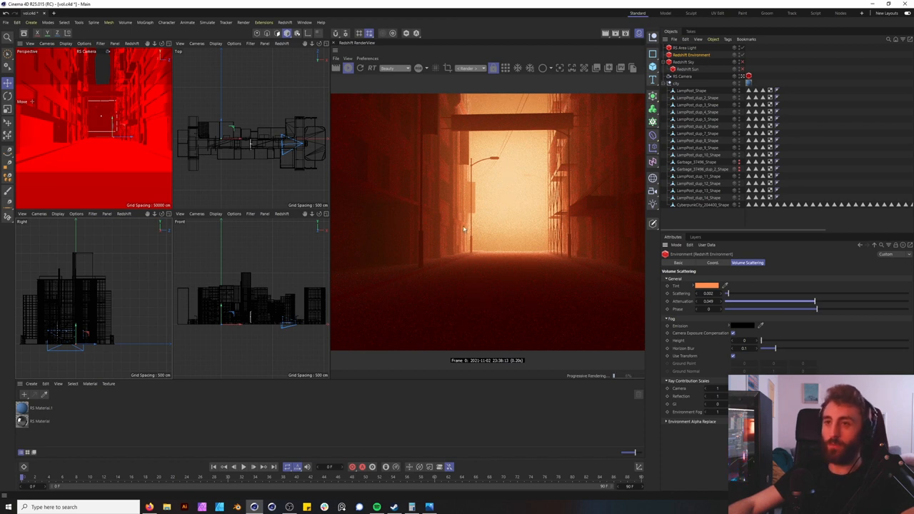
{"action": "mouse_move", "coordinate": [98, 118]}
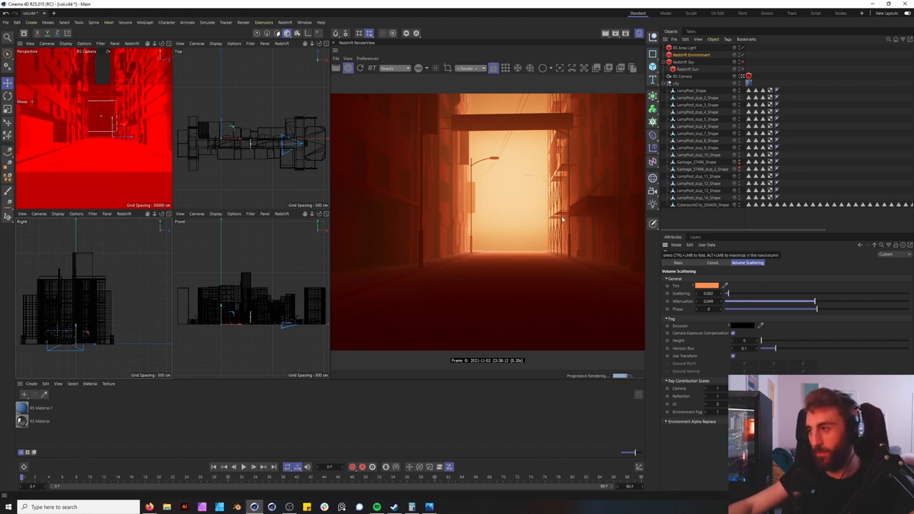
{"action": "left_click", "coordinate": [9, 95]}
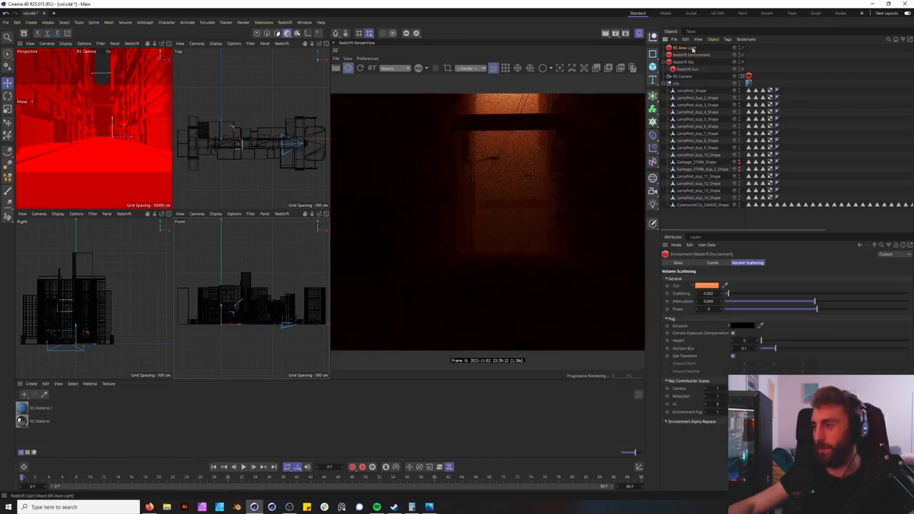
Step: Select the RS Area Light and tune it for a warm orange alley glow
{"action": "left_click", "coordinate": [691, 55]}
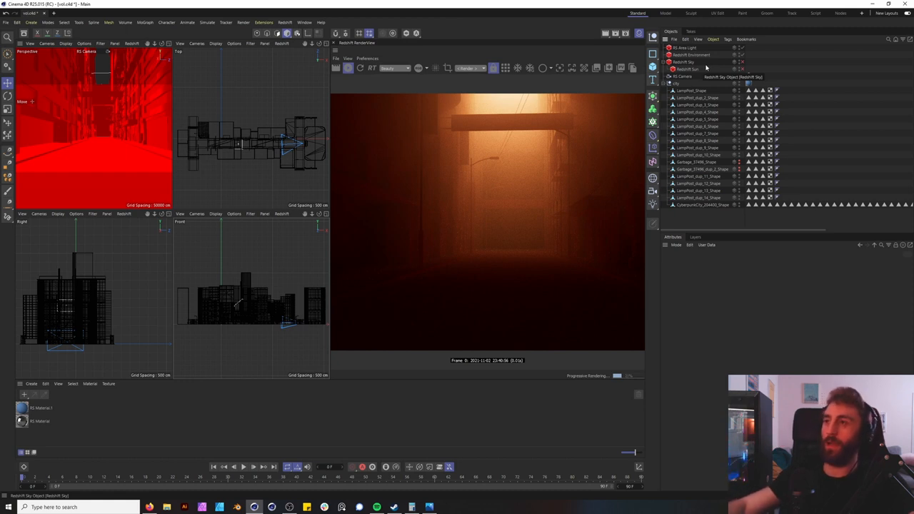
Step: Set the Redshift Environment fog attenuation to 0.042 and phase to 0.734
{"action": "left_click", "coordinate": [683, 62]}
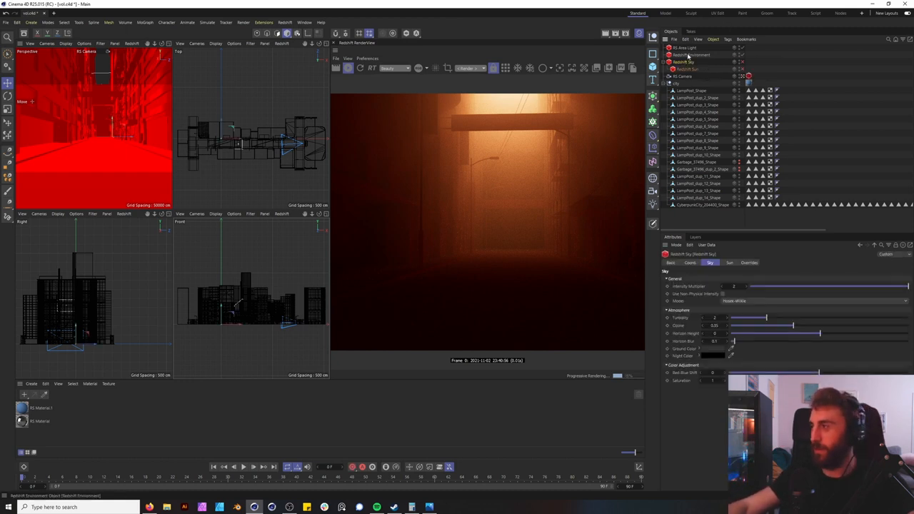
{"action": "left_click", "coordinate": [686, 48]}
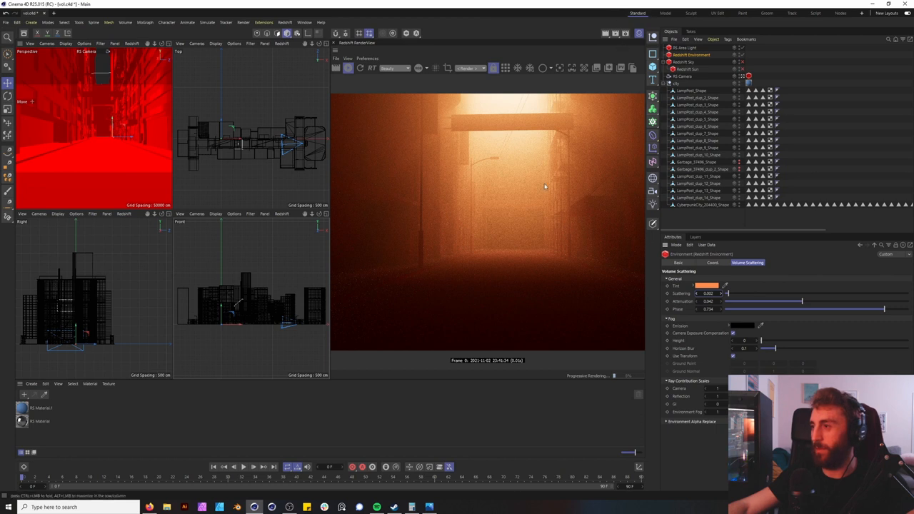
{"action": "mouse_move", "coordinate": [575, 264]}
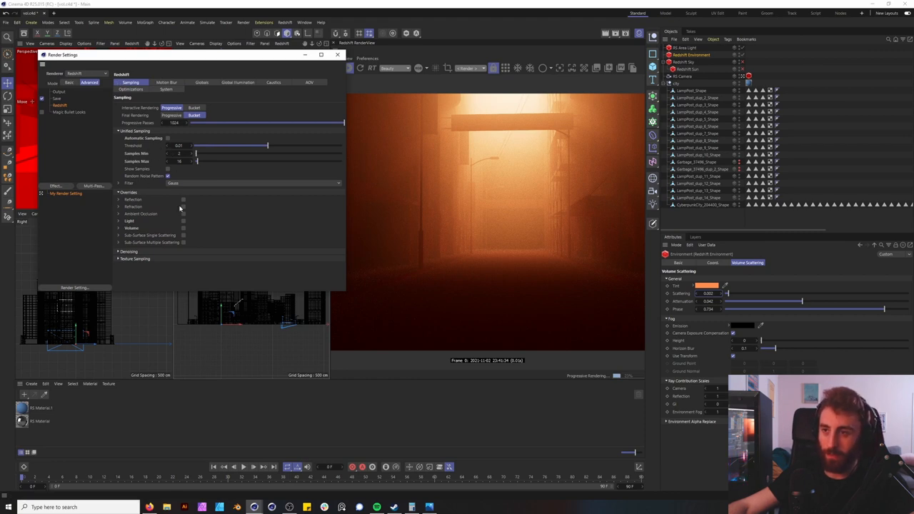
Step: Enable the ambient occlusion, light and volume sampling overrides with bucket interactive rendering
{"action": "left_click", "coordinate": [183, 228]}
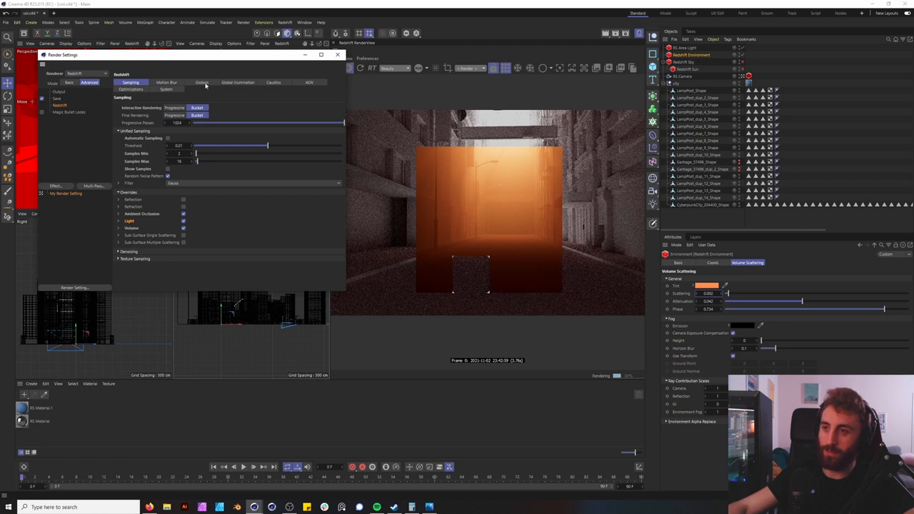
Step: Enable brute-force GI for both engines with 1024 rays and re-render the alley
{"action": "left_click", "coordinate": [238, 82]}
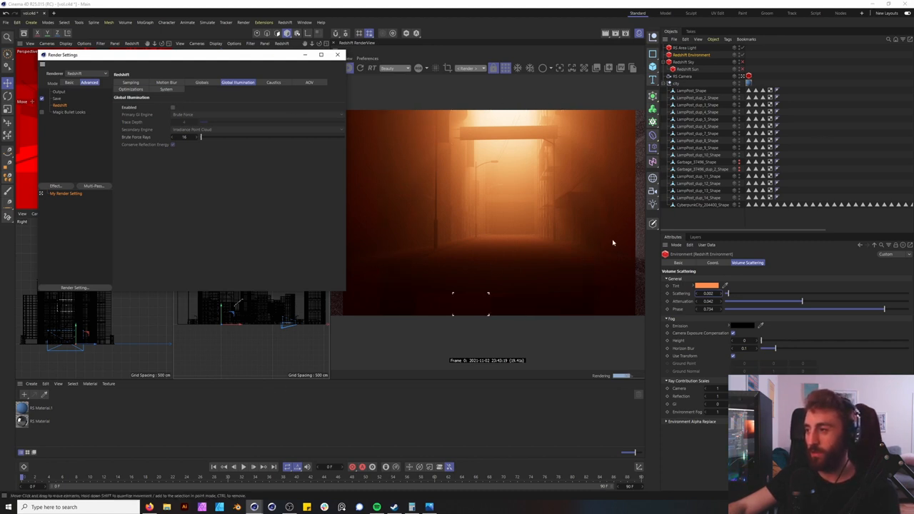
{"action": "mouse_move", "coordinate": [385, 124]}
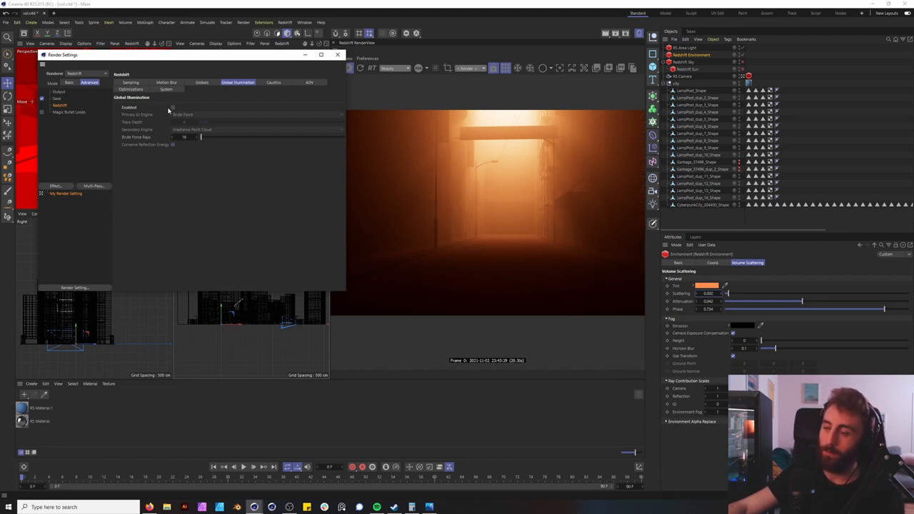
{"action": "mouse_move", "coordinate": [170, 106]}
{"action": "type", "text": "1024"}
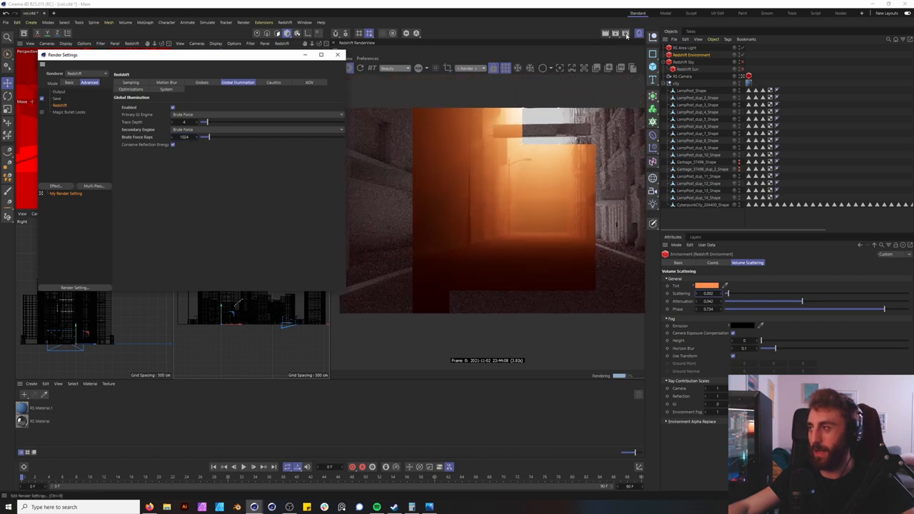
{"action": "left_click", "coordinate": [59, 92]}
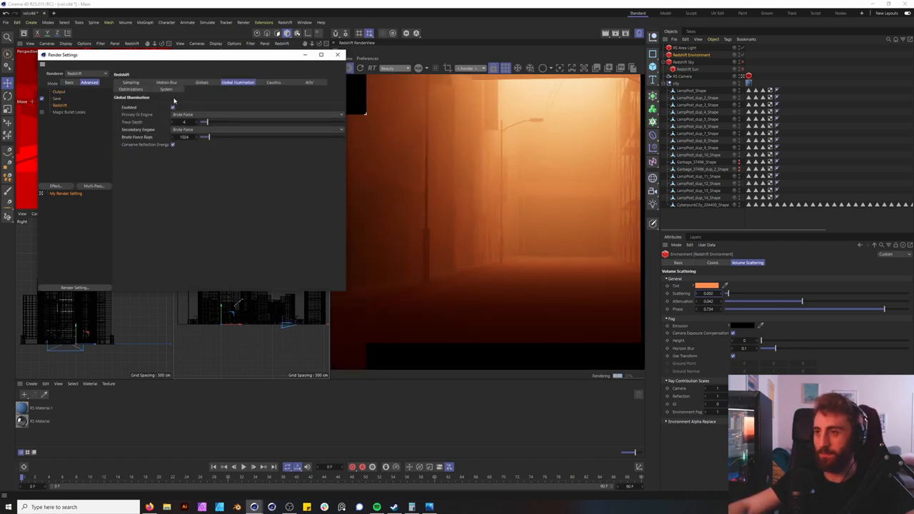
{"action": "left_click", "coordinate": [130, 82]}
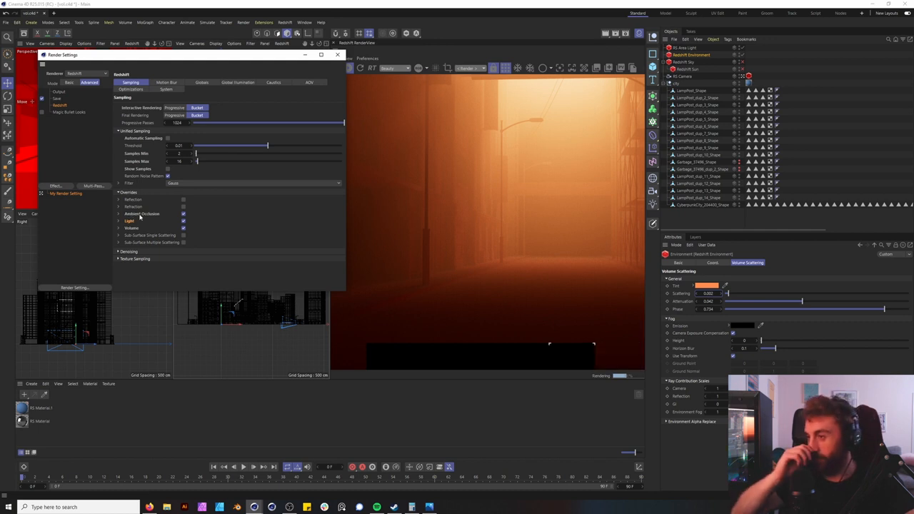
{"action": "left_click", "coordinate": [238, 82]}
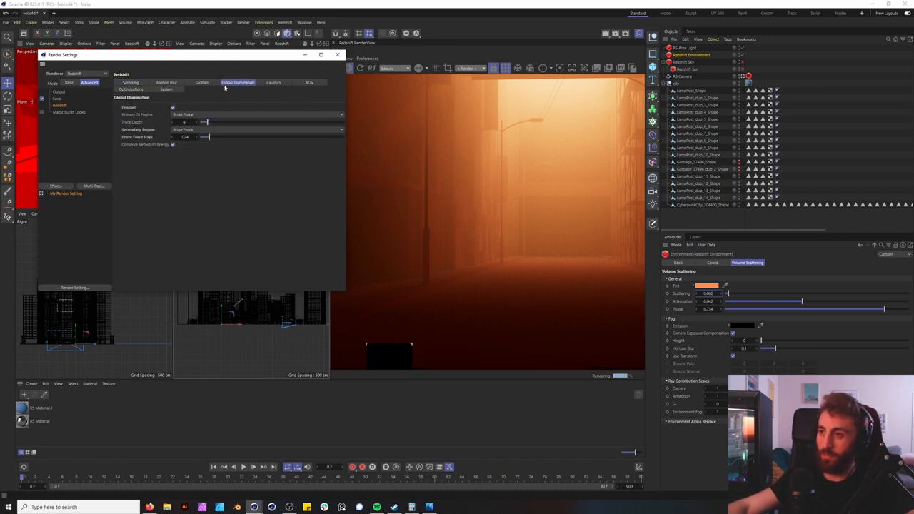